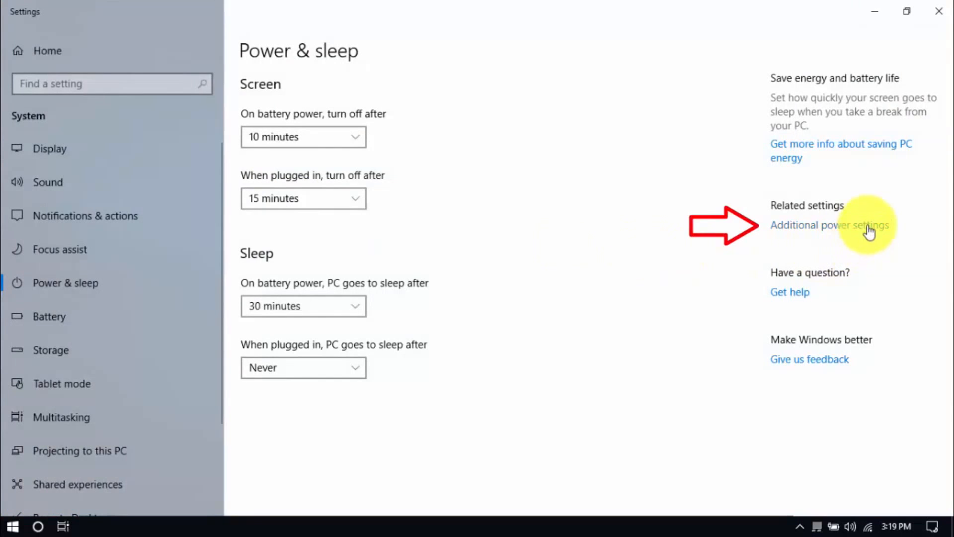
Turn off fast startup in the power button settings and save the changes.
left_click(829, 225)
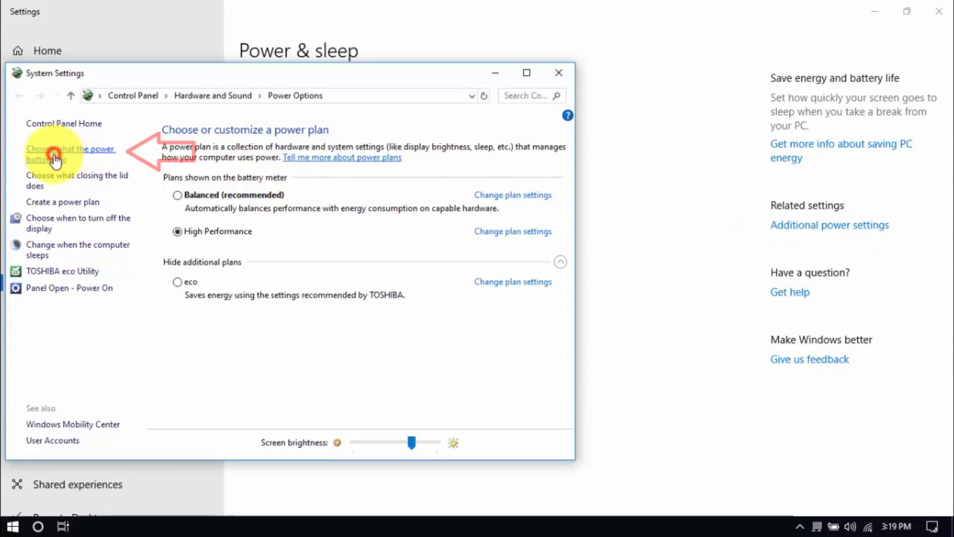
left_click(65, 149)
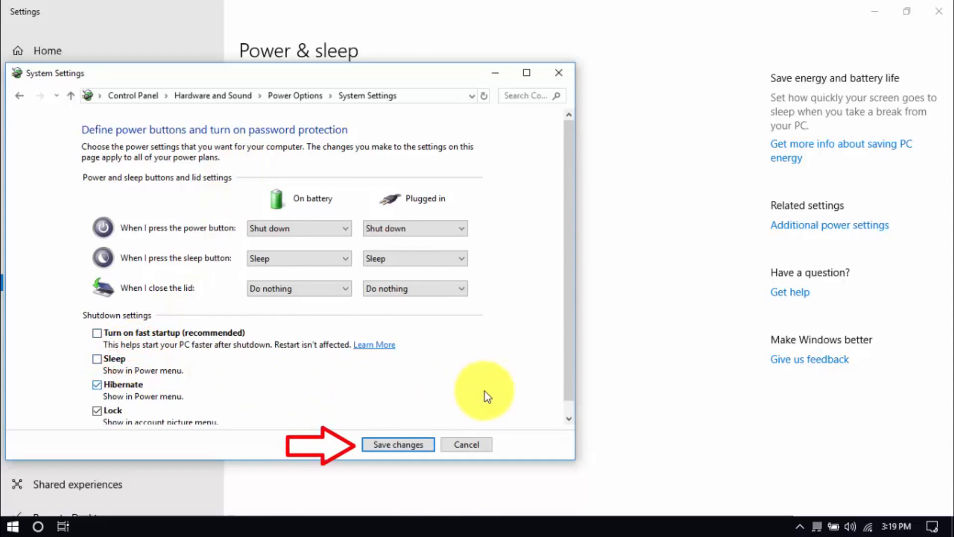
left_click(398, 444)
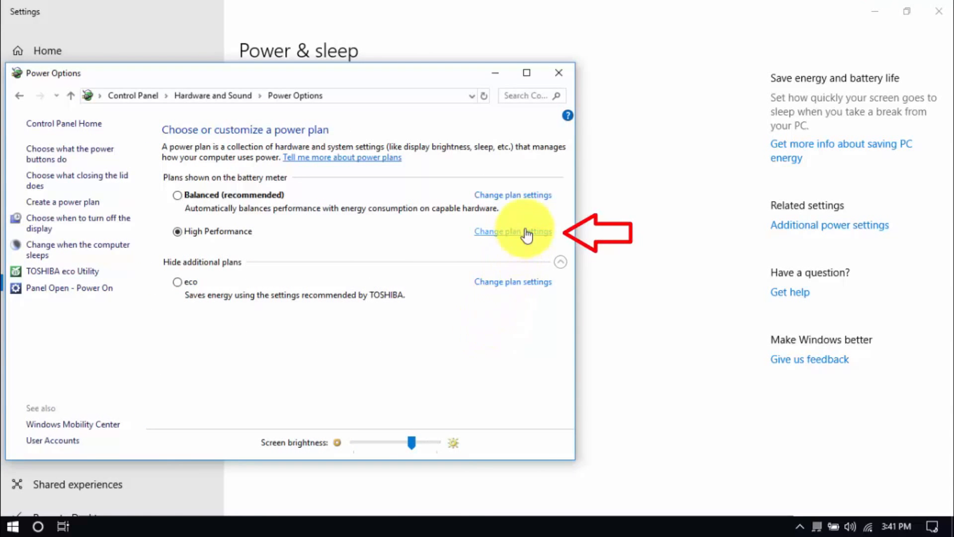
Set the High Performance plan's Intel Graphics Power Plan to Balanced in advanced power settings.
left_click(512, 231)
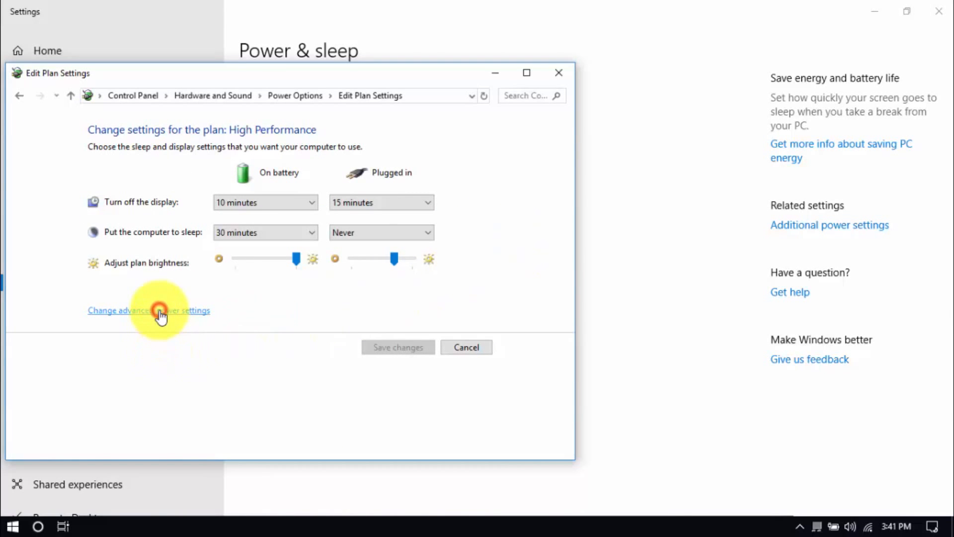
left_click(149, 310)
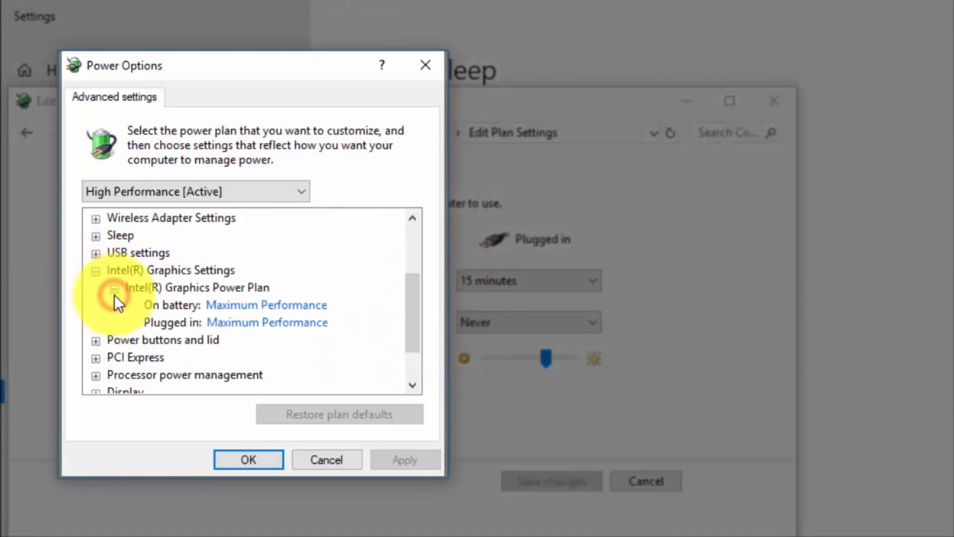
left_click(265, 305)
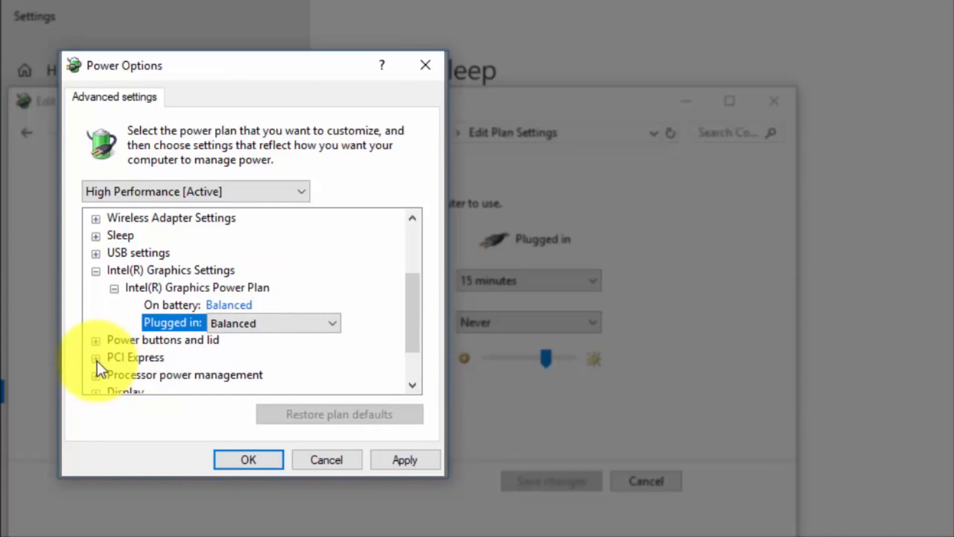
left_click(95, 357)
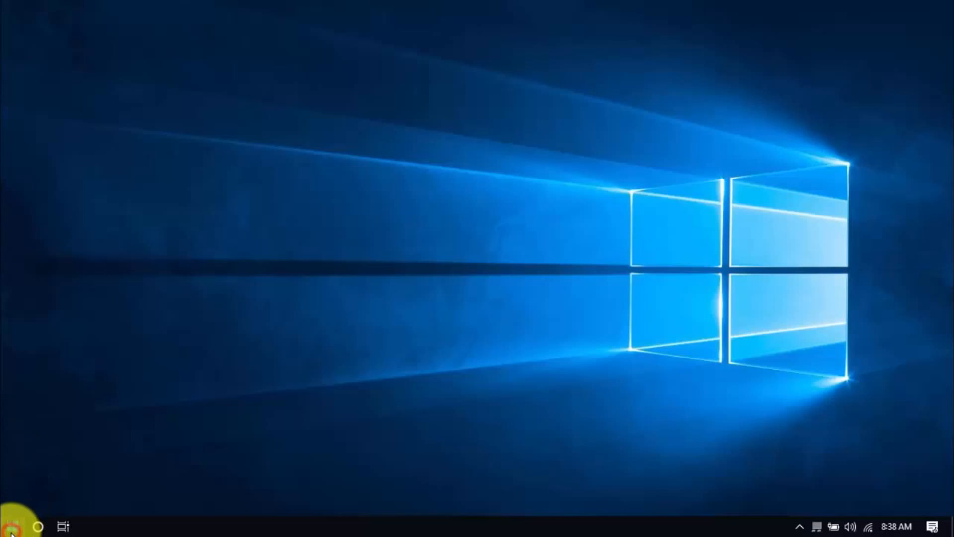
Reach the Apps & features list from Start > Settings and scroll through installed apps.
left_click(11, 526)
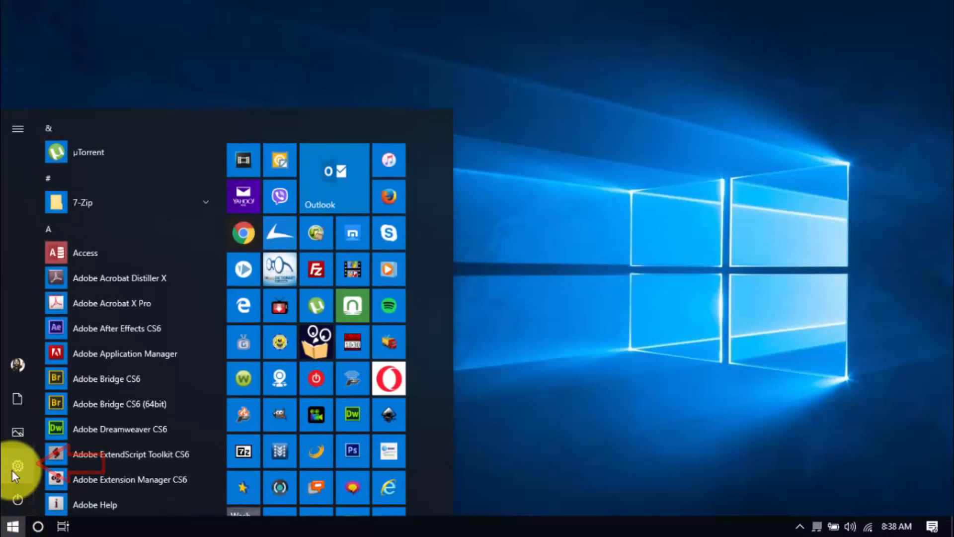
left_click(17, 466)
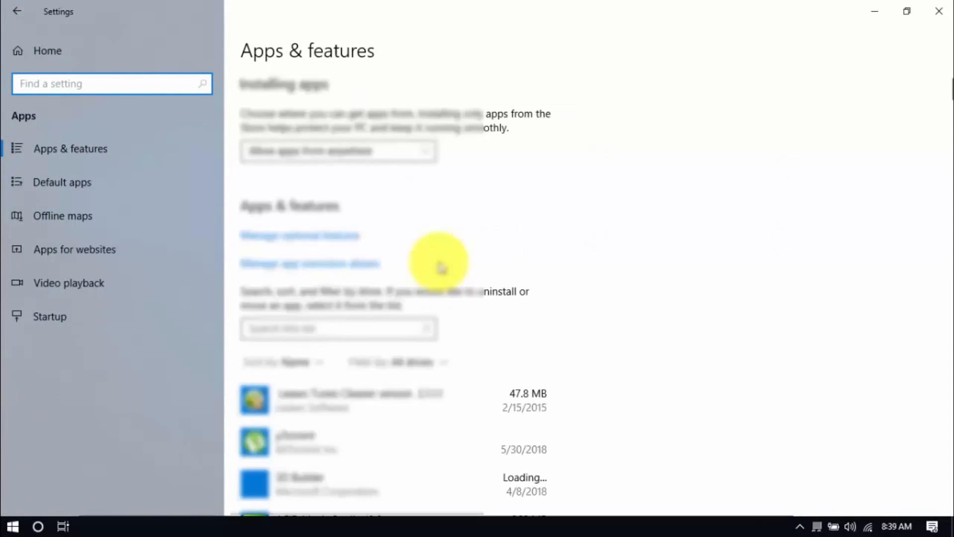
scroll("down", 3)
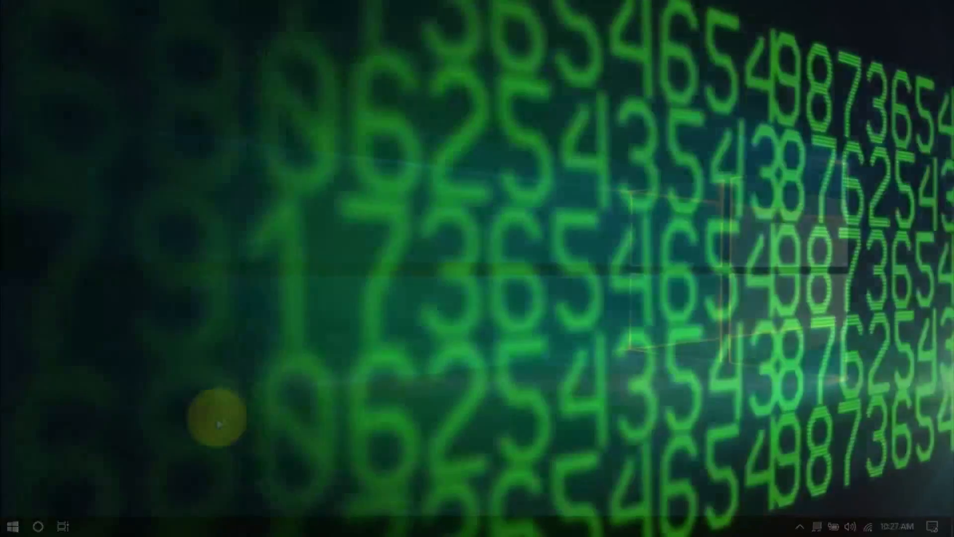
Bring up the Win+X power user menu from the Start button.
right_click(9, 525)
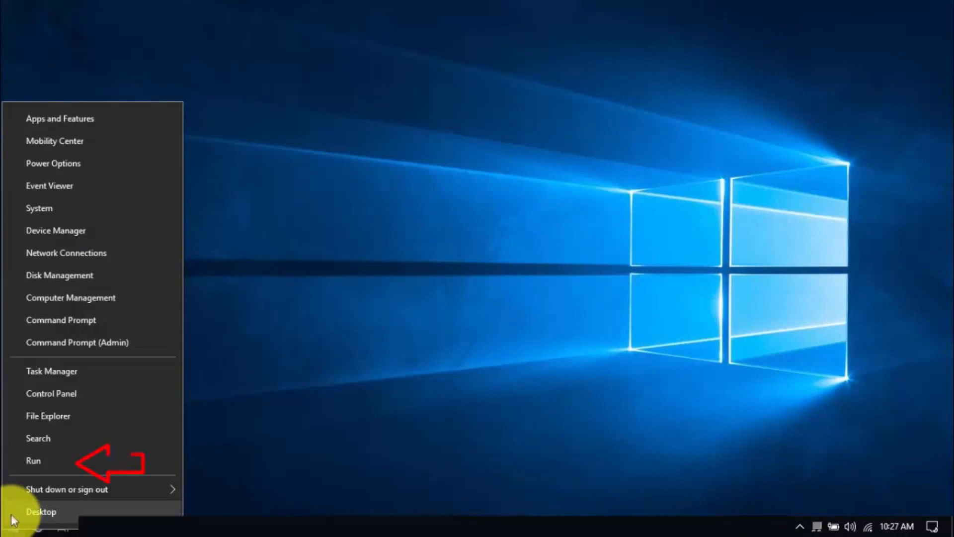
Run %temp% to reach the user Temp folder and select all its items for deletion.
left_click(33, 460)
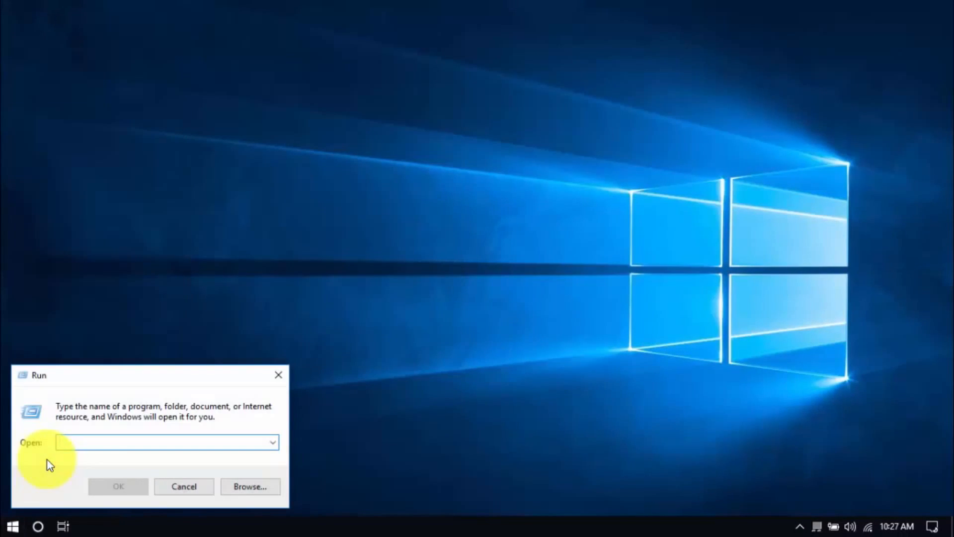
type("%temp%")
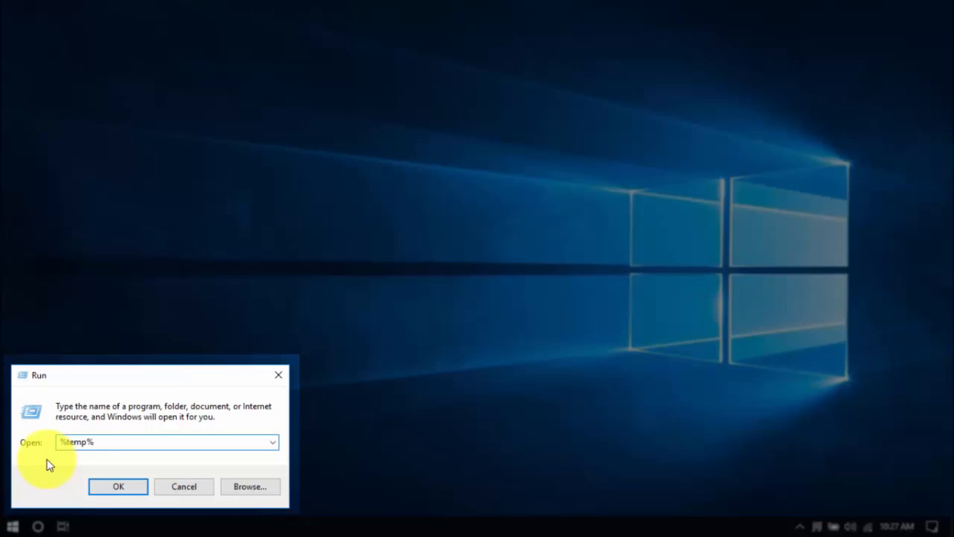
left_click(119, 486)
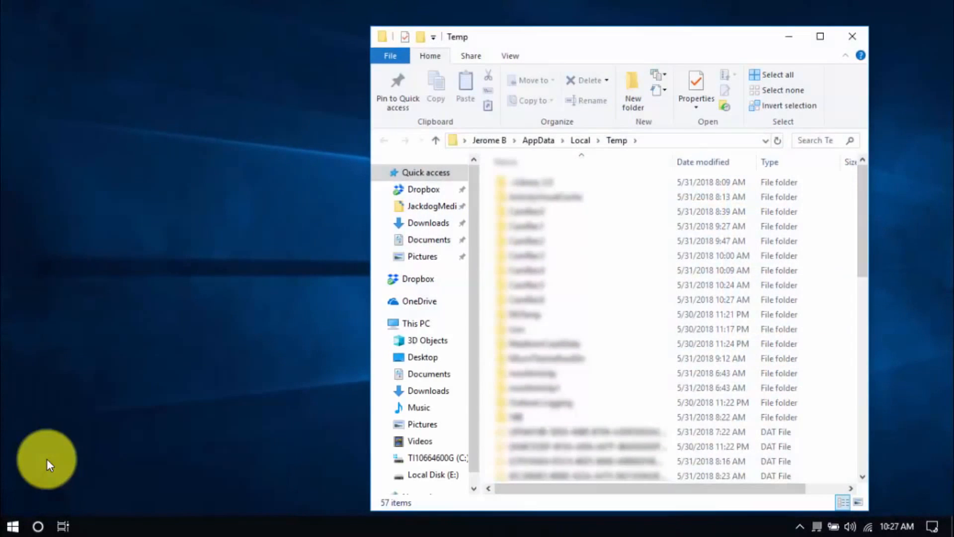
key("ctrl+a")
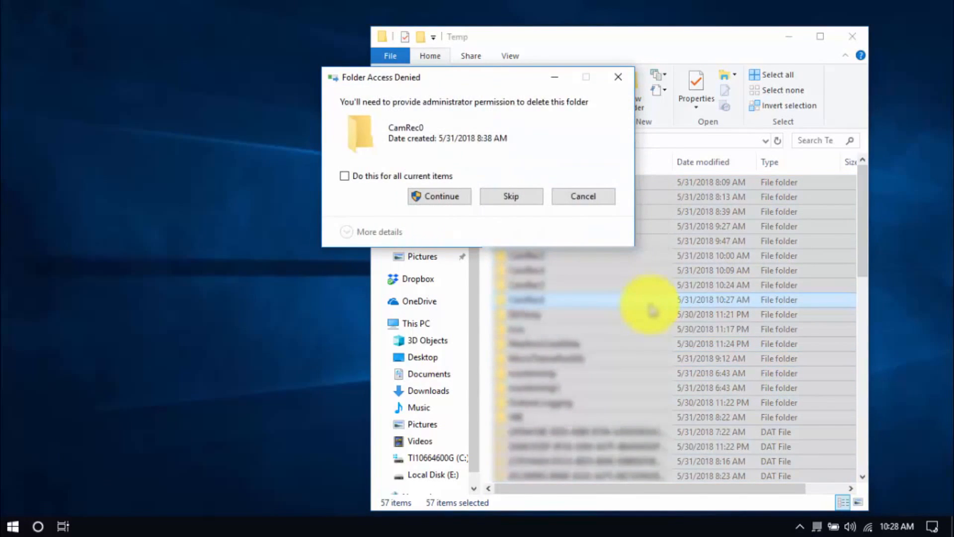
Run temp to reach the Windows Temp folder and clear its items.
right_click(12, 526)
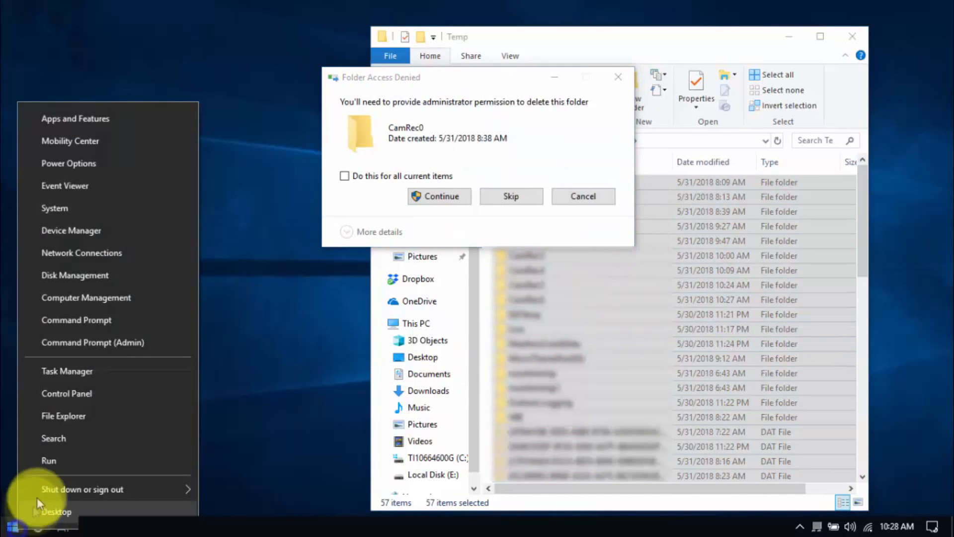
mouse_move(55, 460)
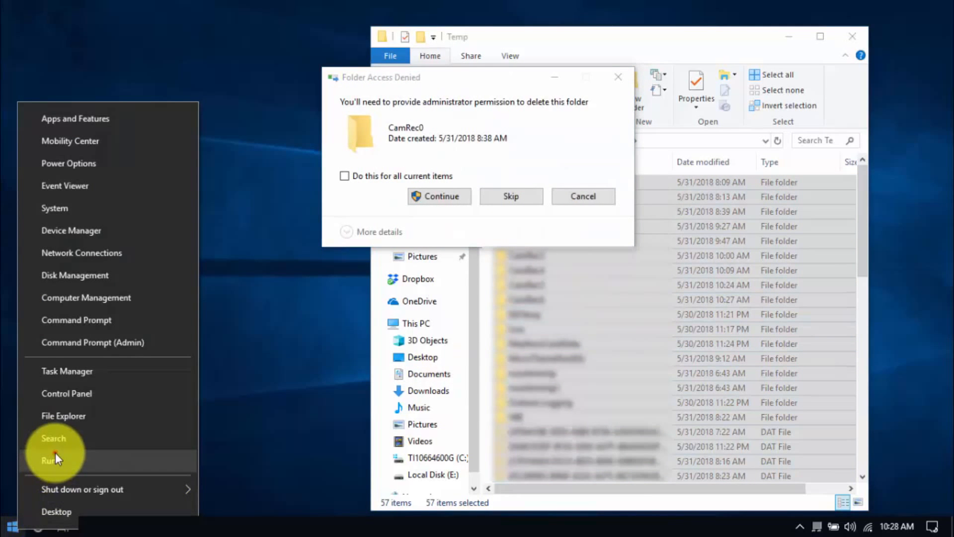
left_click(47, 460)
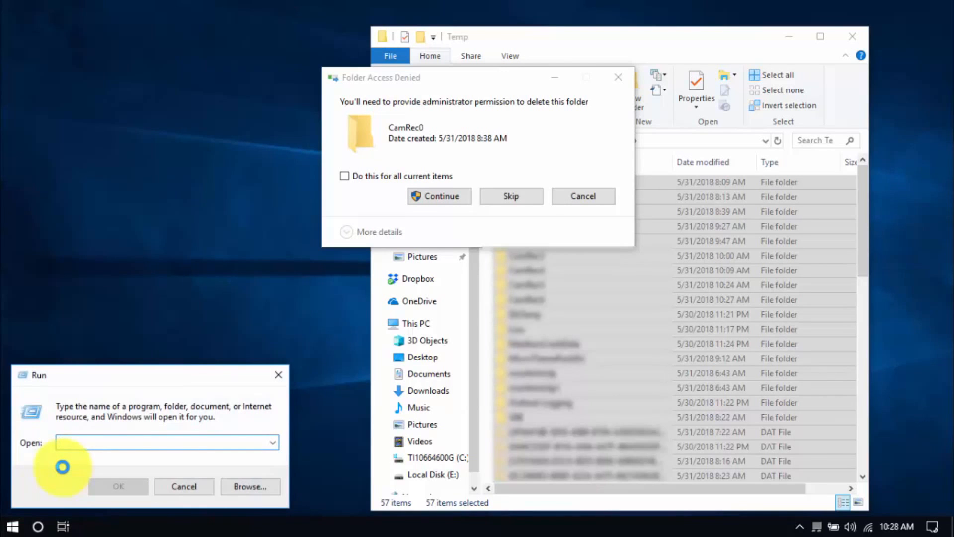
type("temp")
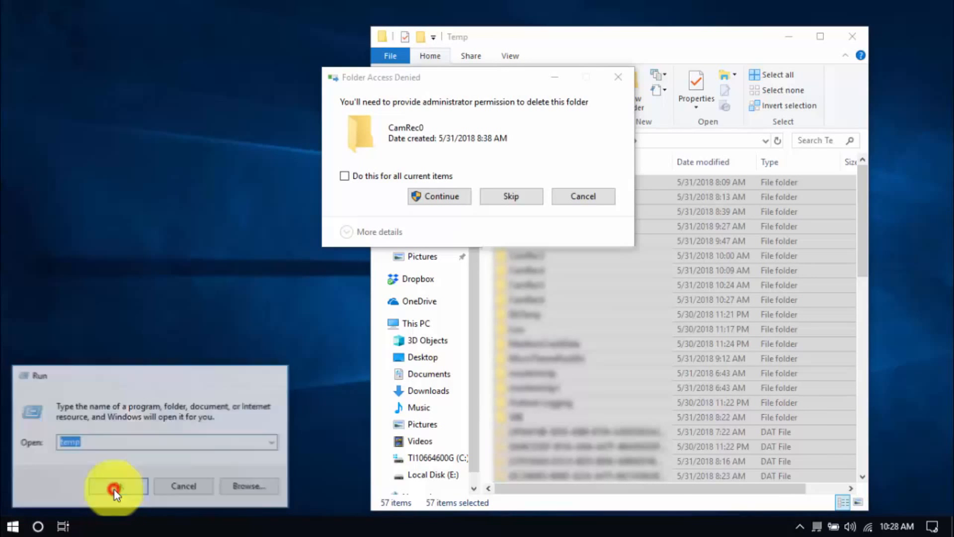
left_click(114, 485)
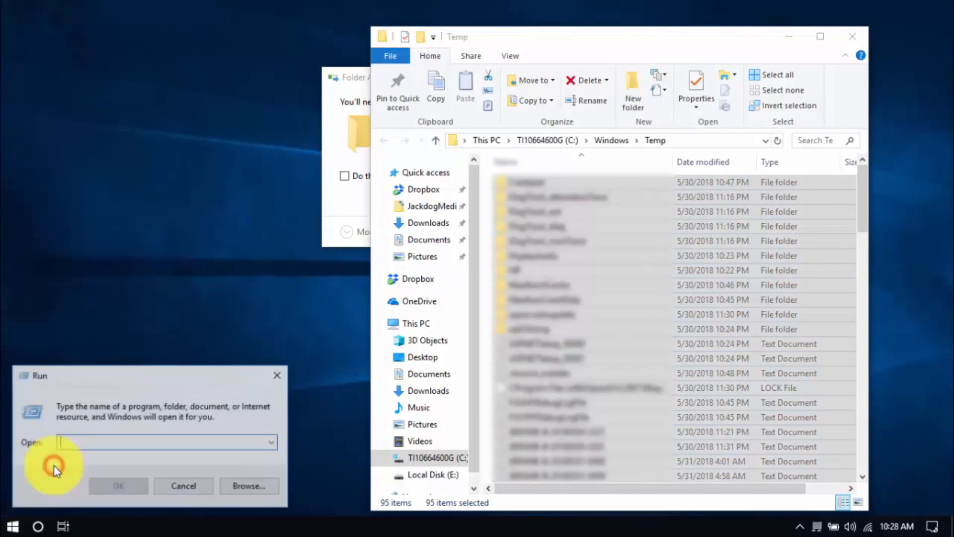
Run prefetch to reach the Prefetch folder.
type("prefetch")
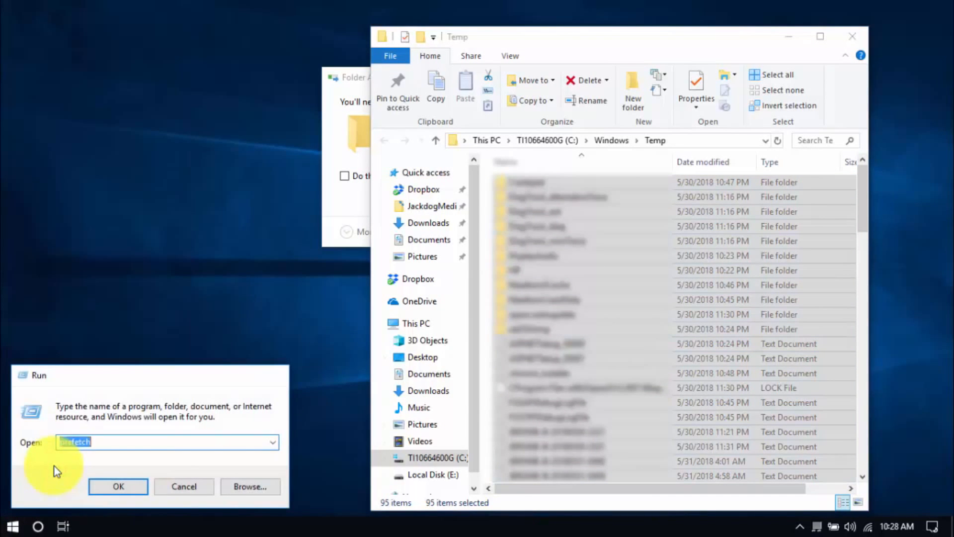
left_click(118, 486)
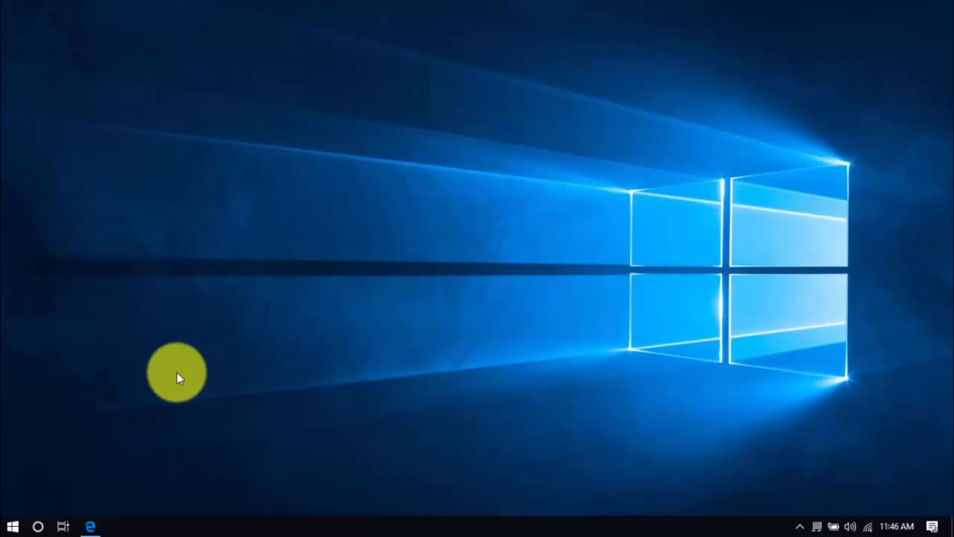
mouse_move(157, 382)
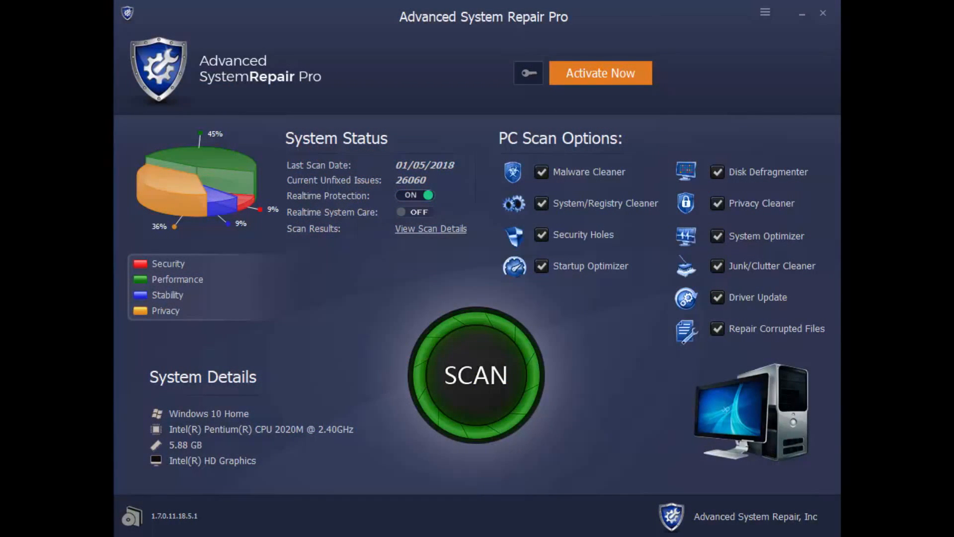
Start the full PC scan in Advanced System Repair Pro.
left_click(476, 375)
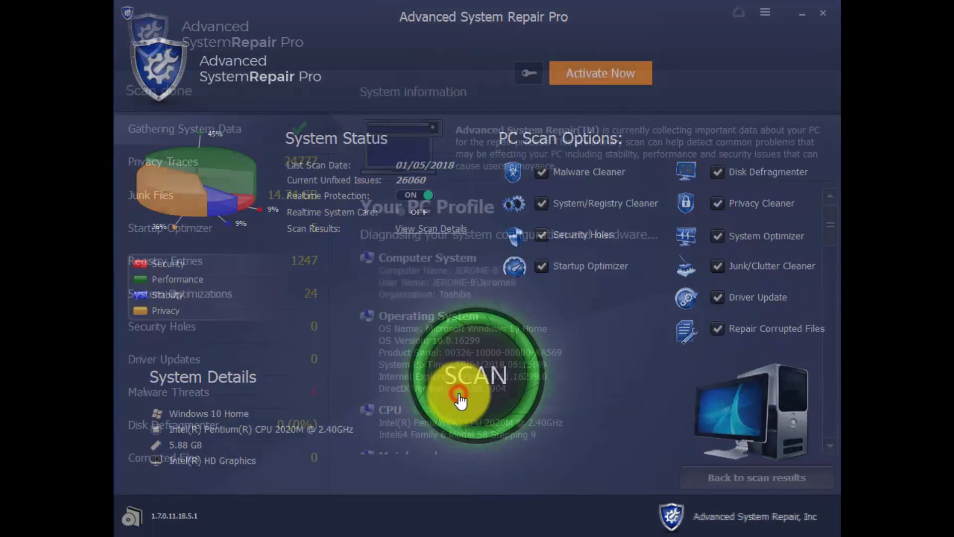